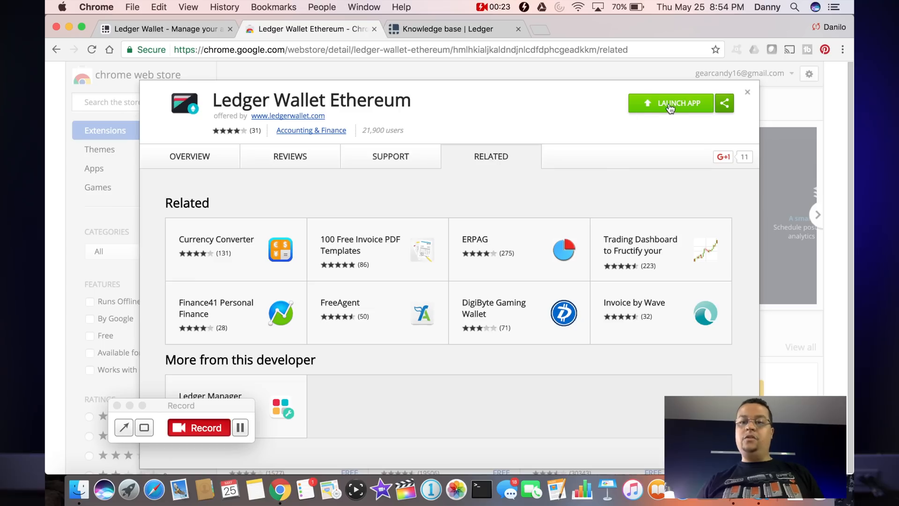
# Launch Ledger Wallet Ethereum from the Chrome Web Store and select the ETH chain.
pyautogui.click(671, 103)
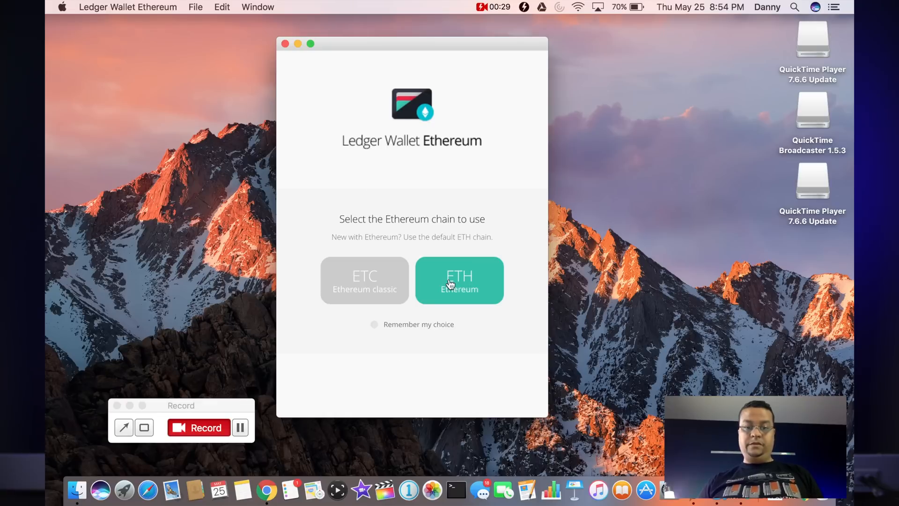
pyautogui.click(459, 280)
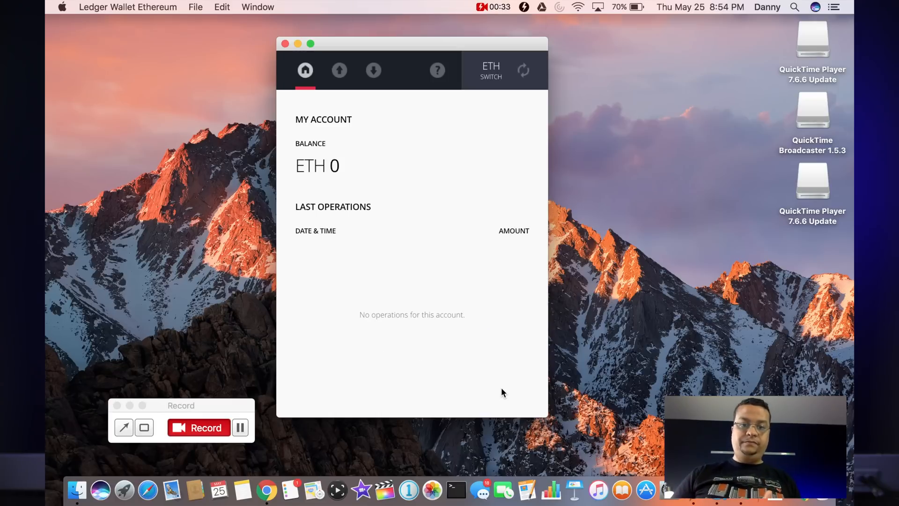
pyautogui.moveTo(369, 150)
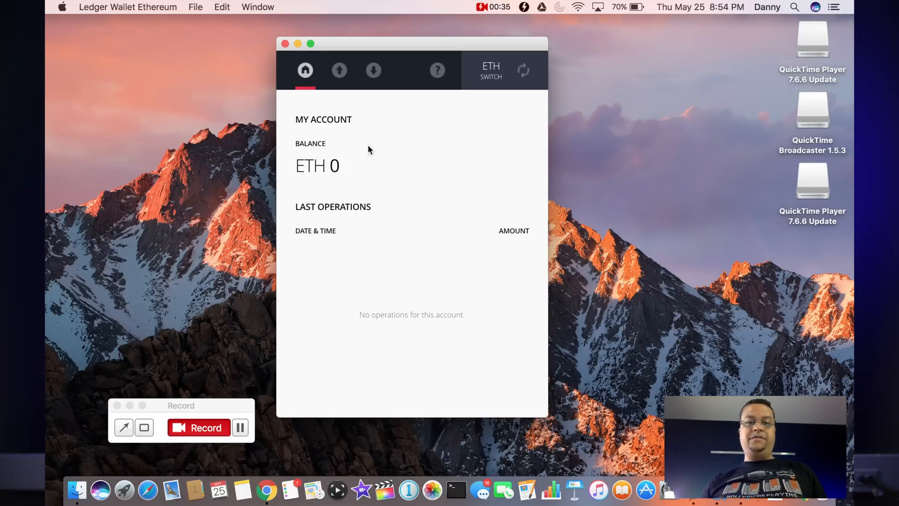
pyautogui.moveTo(334, 188)
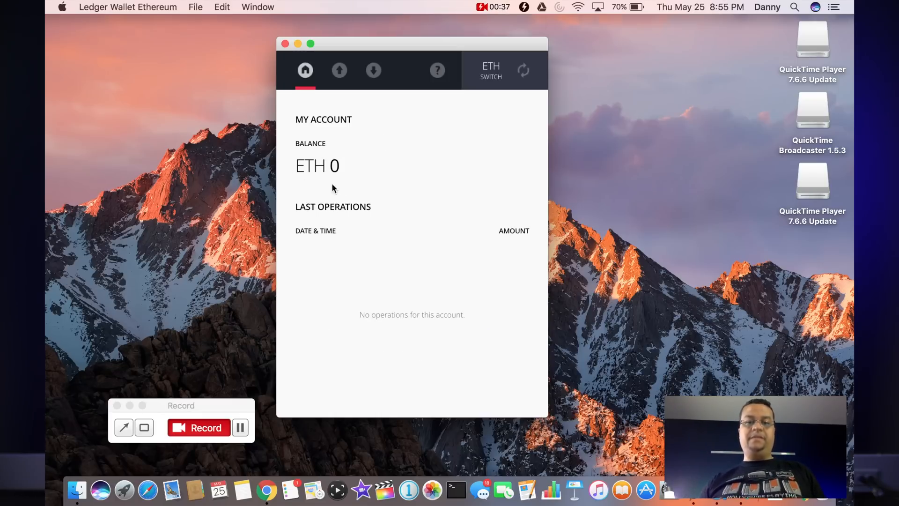
pyautogui.moveTo(347, 134)
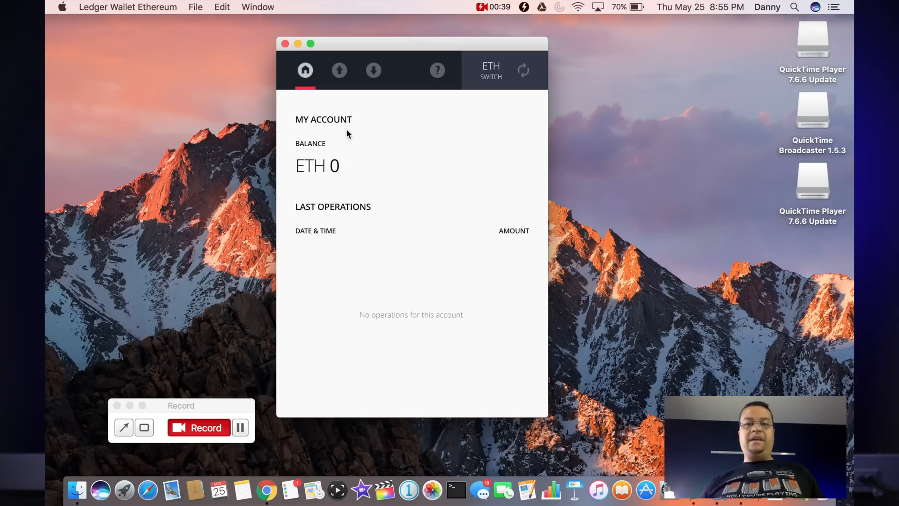